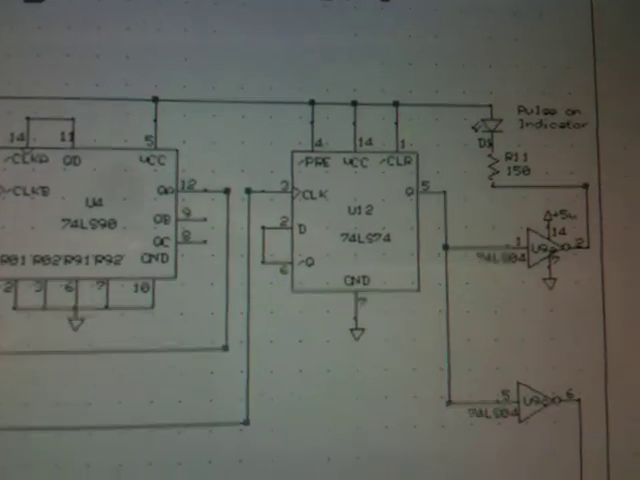
{"action": "scroll", "scroll_direction": "down", "scroll_amount": 3}
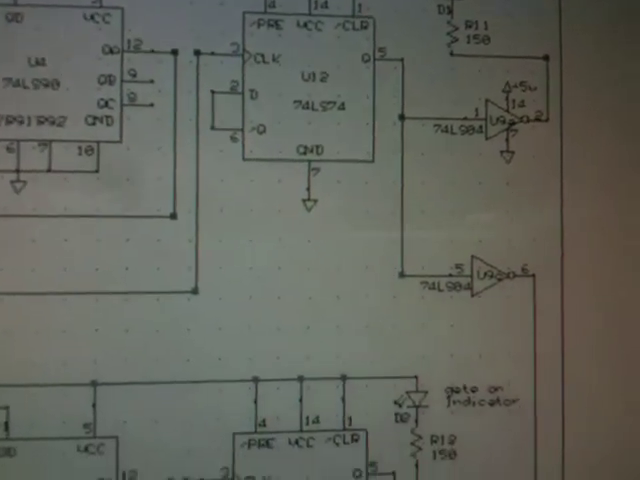
{"action": "scroll", "scroll_direction": "down", "scroll_amount": 3}
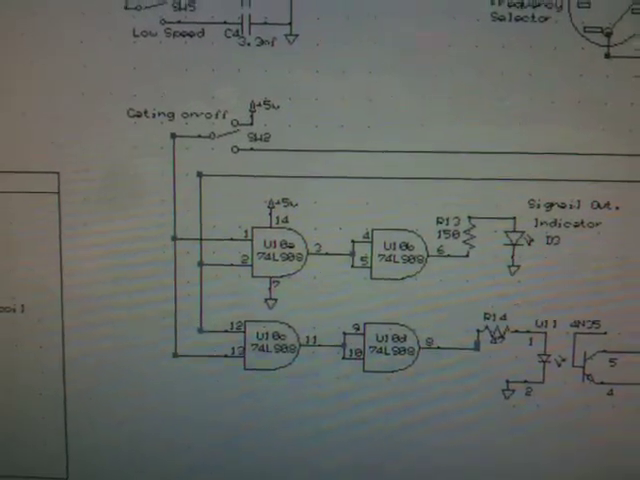
{"action": "scroll", "scroll_direction": "down", "scroll_amount": 3}
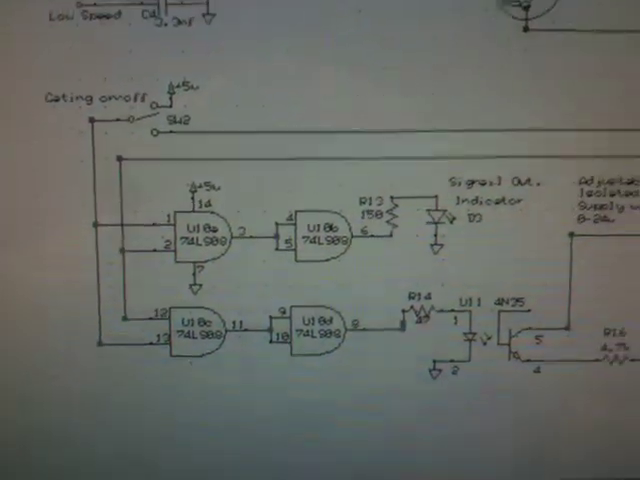